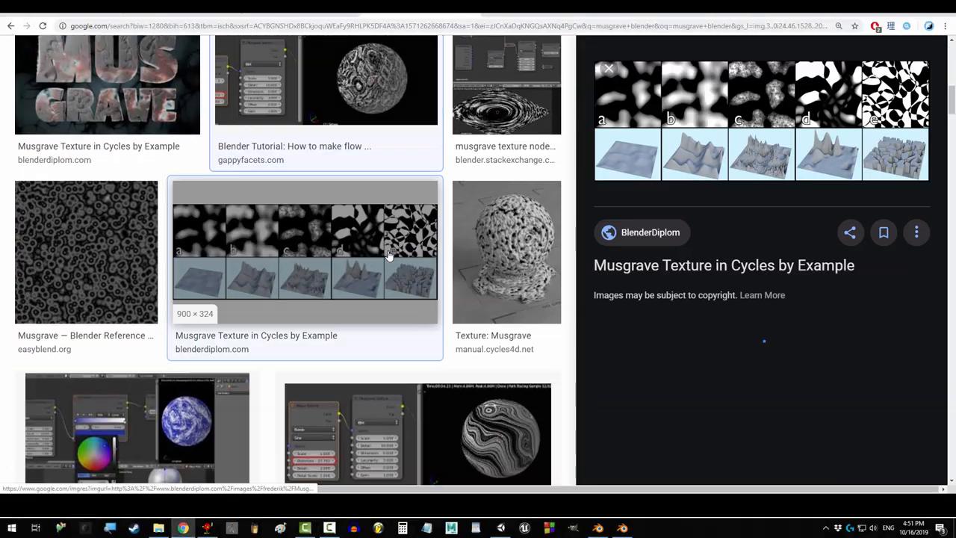
Open the 'Musgrave Texture in Cycles by Example' image preview comparing five pattern types.
click(597, 528)
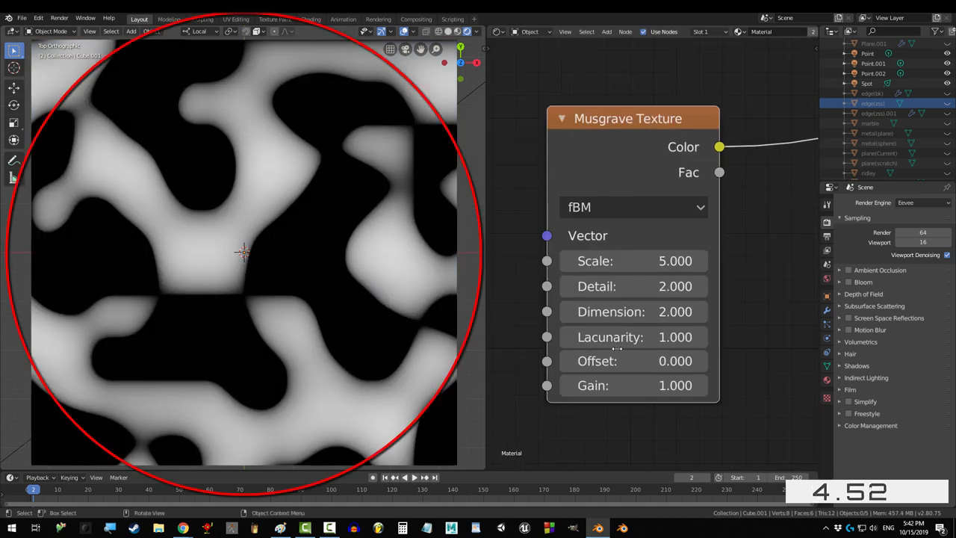
Give the fBM Musgrave node Detail 16, Lacunarity 1.4 and Dimension 0.6 for cloudy detail.
drag(633, 261, 672, 260)
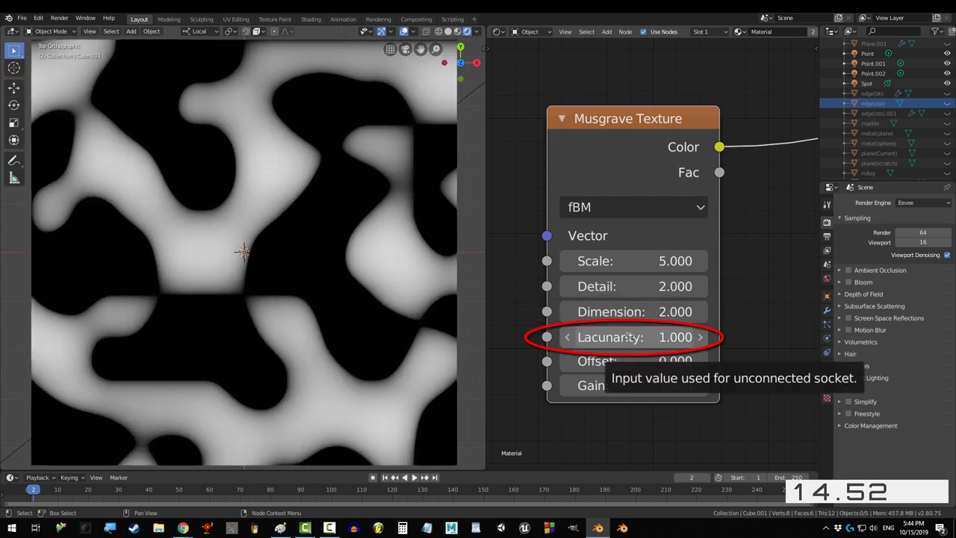
double_click(632, 336)
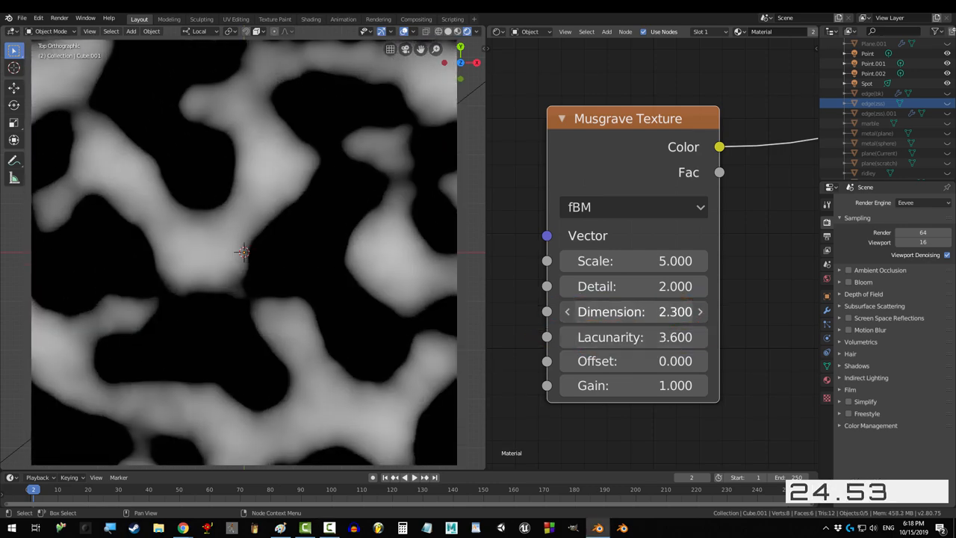
drag(635, 311, 687, 312)
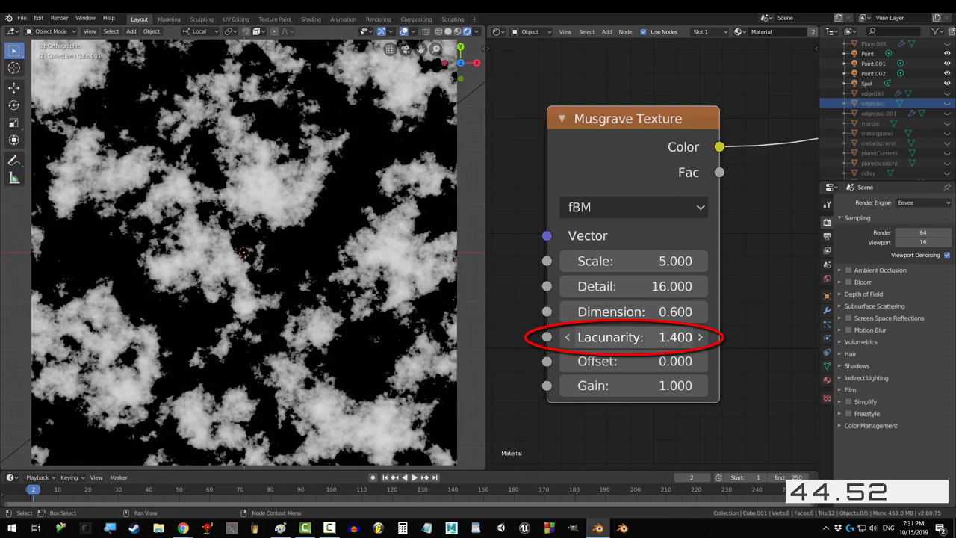
Raise the Musgrave Lacunarity from 1.4 through 6.6 to 96.6, smoothing into soft blobs.
drag(612, 337, 687, 337)
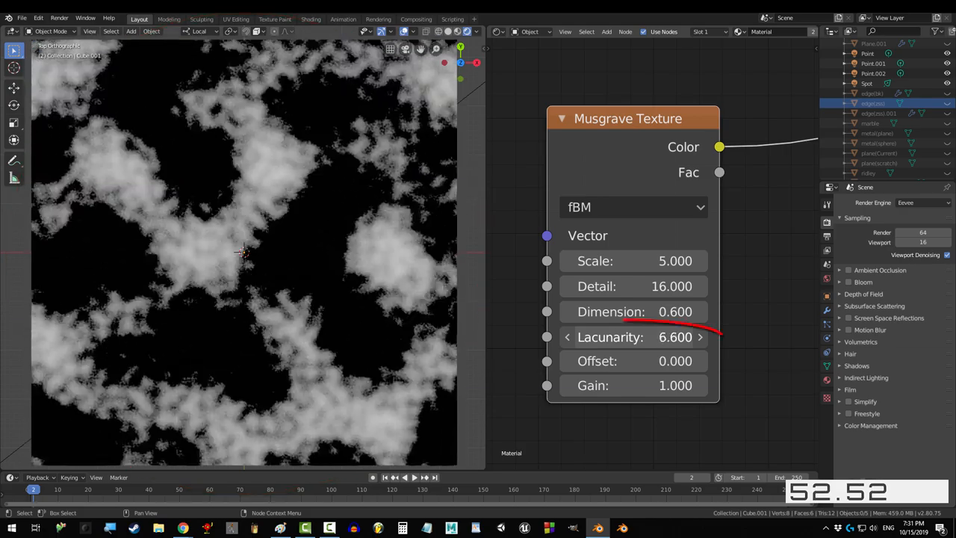
drag(597, 336, 672, 337)
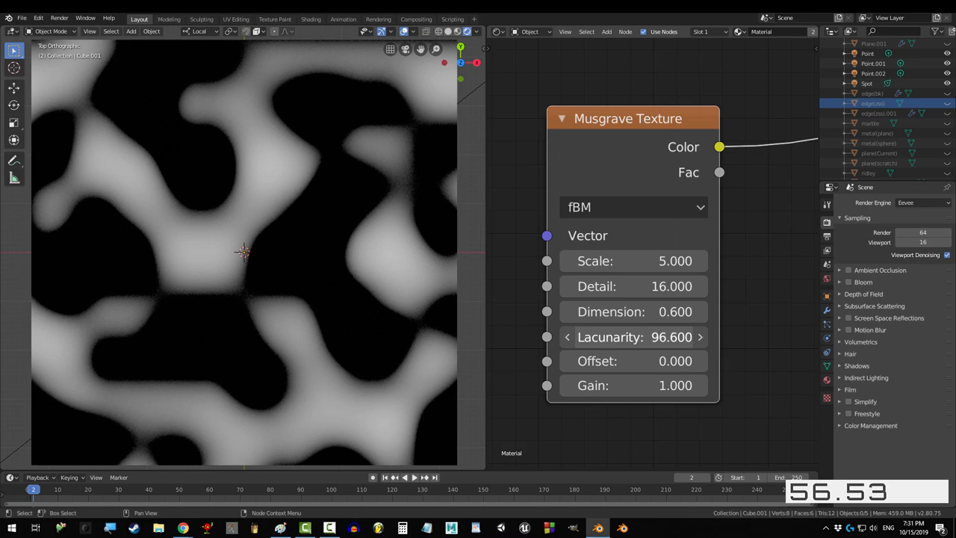
drag(672, 337, 634, 337)
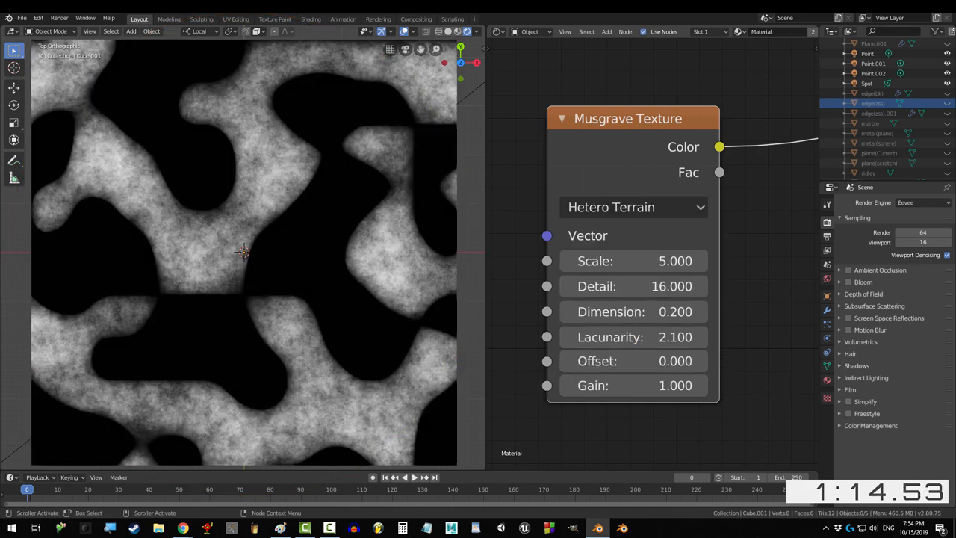
Cycle the Musgrave type through Hetero Terrain and Hybrid Multifractal to Multifractal.
click(633, 207)
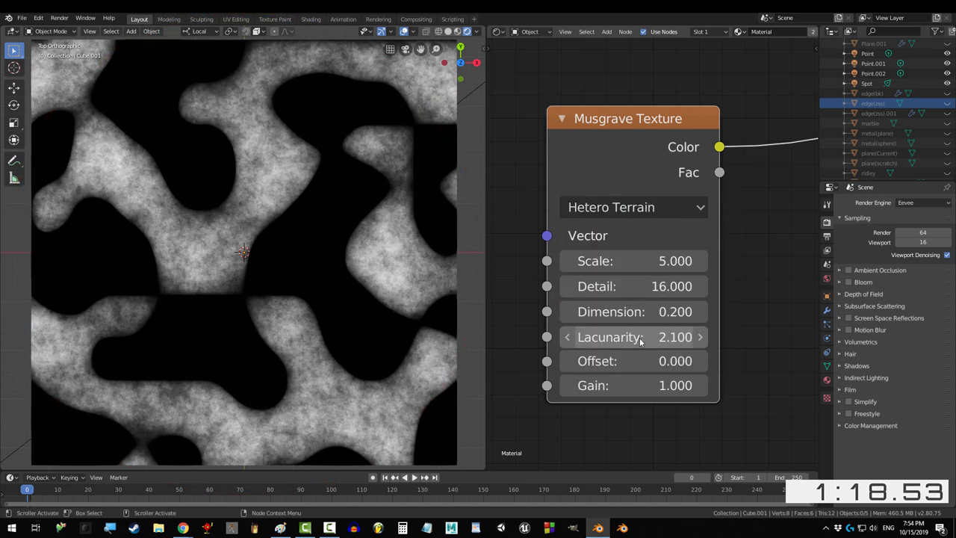
click(632, 207)
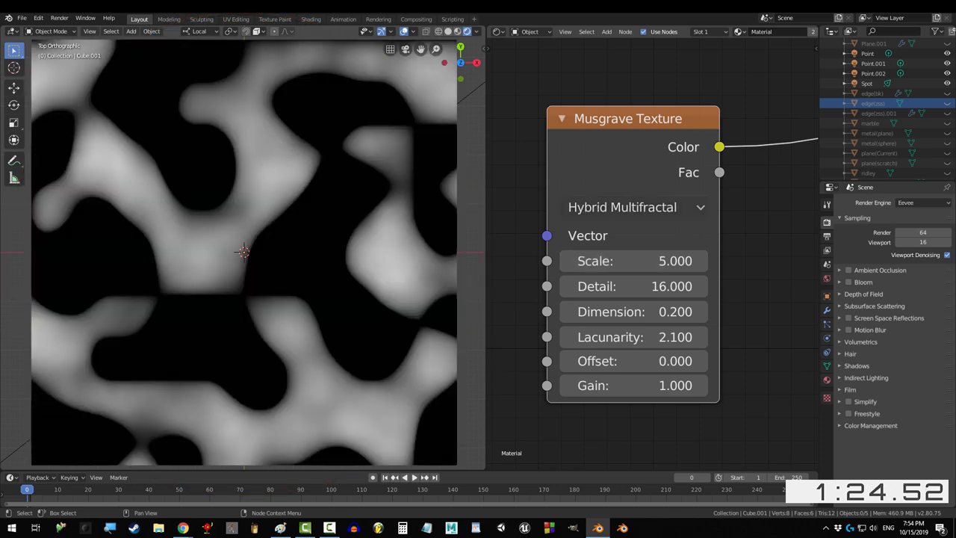
click(633, 207)
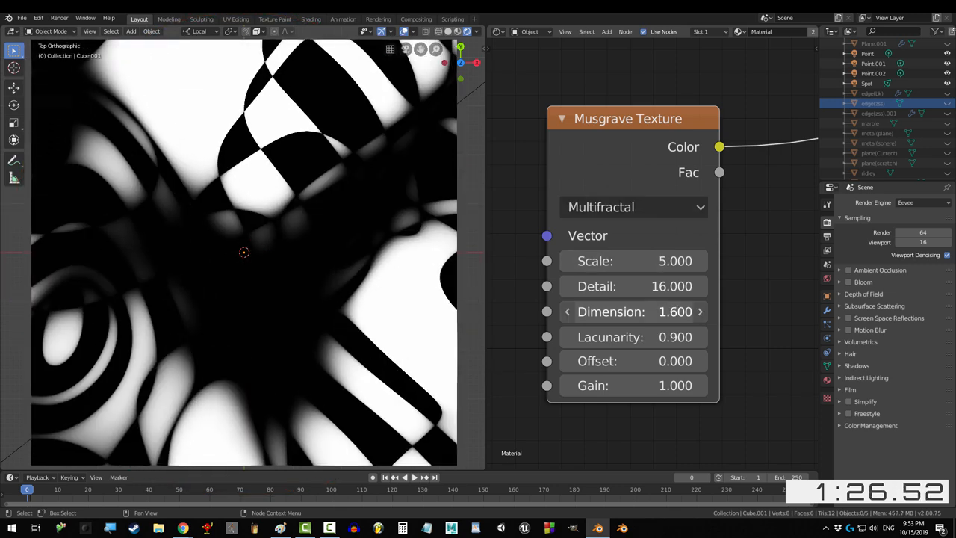
Raise Dimension to 5.1, try Hetero Terrain, then Hybrid Multifractal at Dimension 42.2.
drag(613, 311, 672, 311)
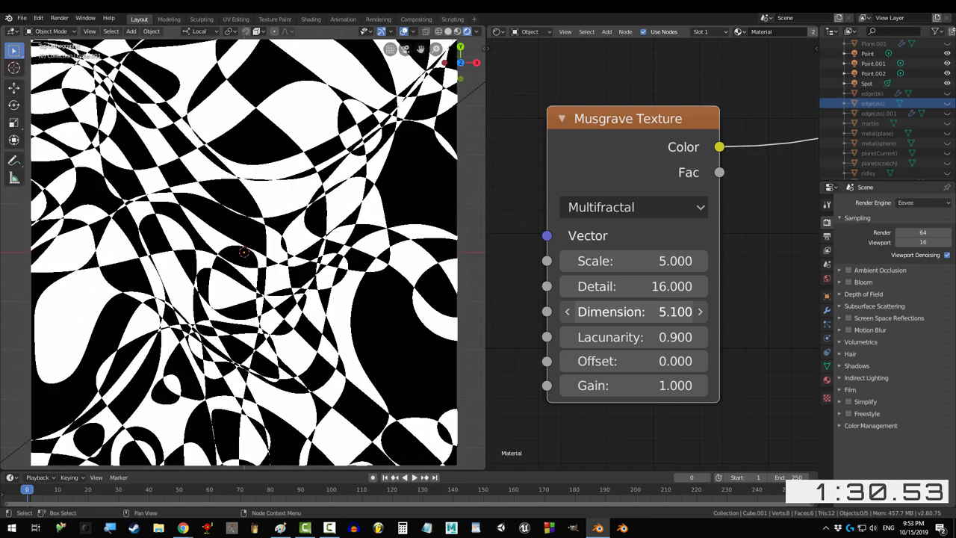
click(633, 206)
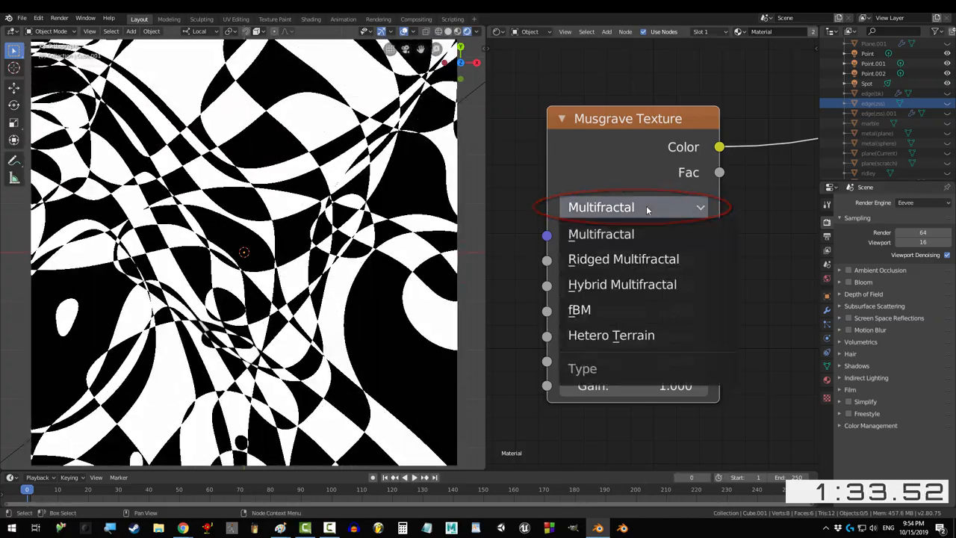
click(611, 334)
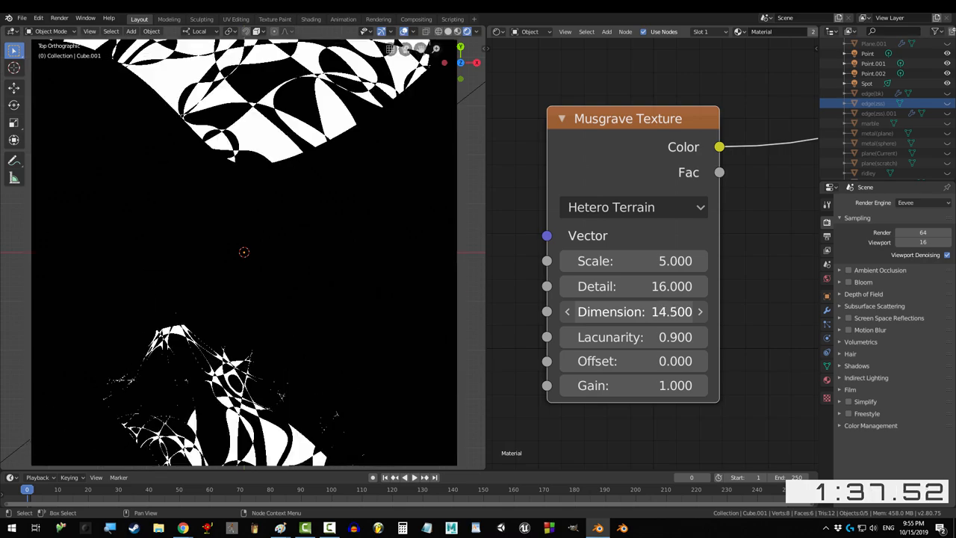
click(633, 207)
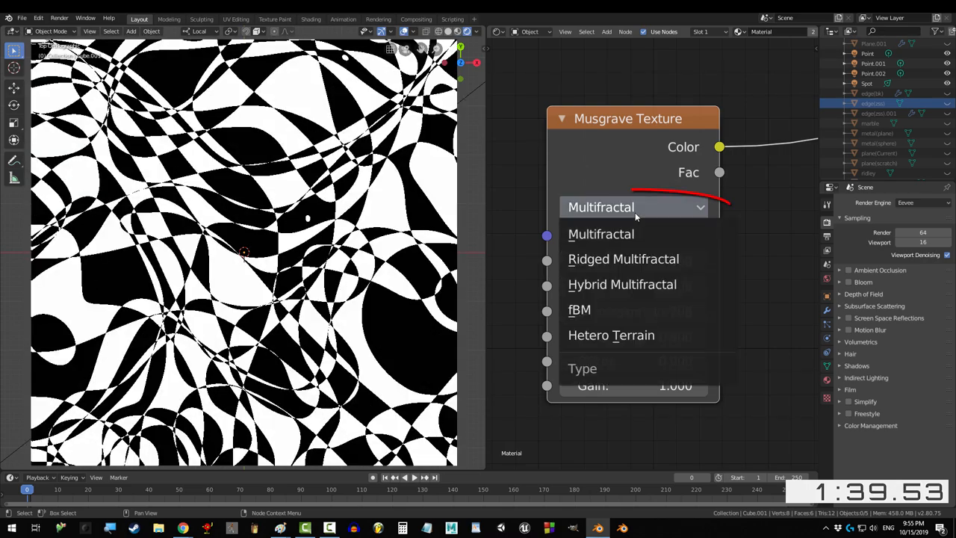
click(621, 283)
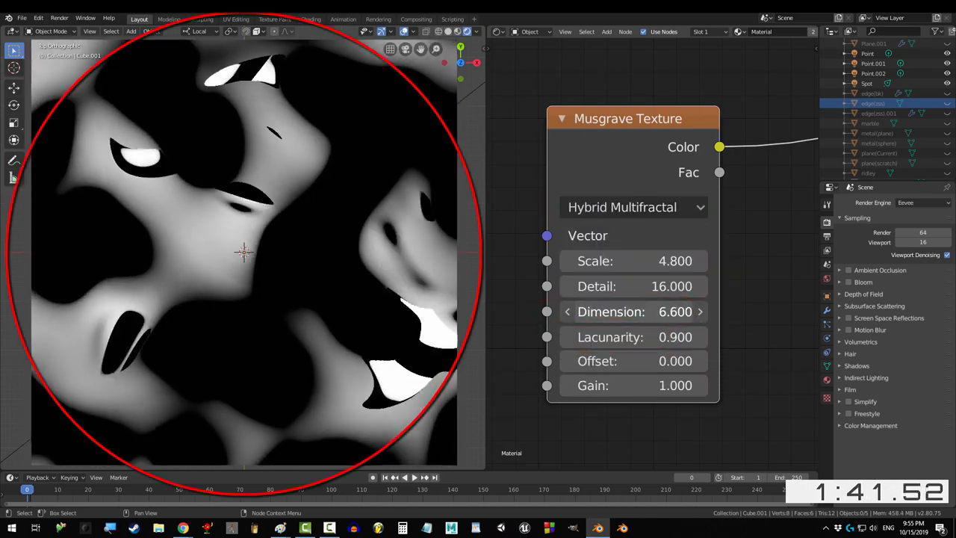
drag(635, 311, 672, 312)
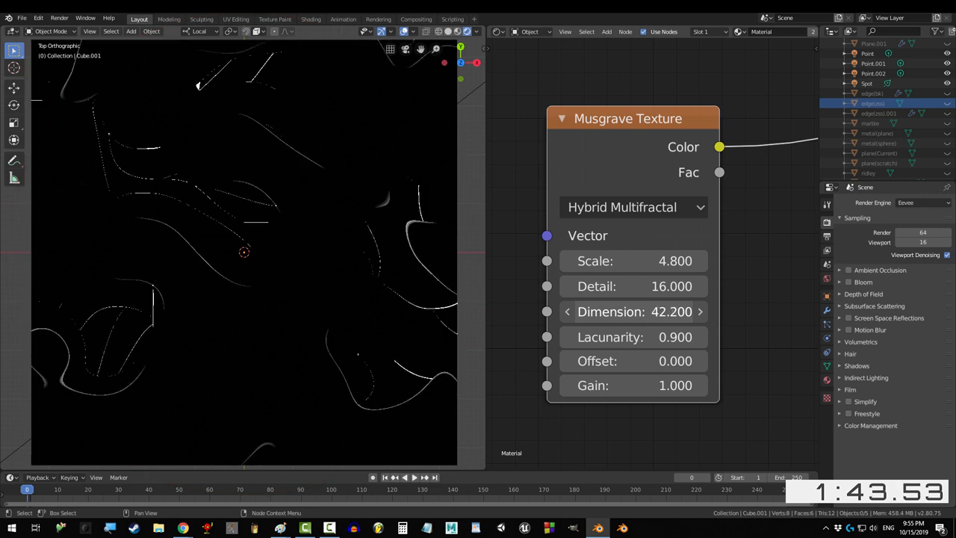
click(633, 206)
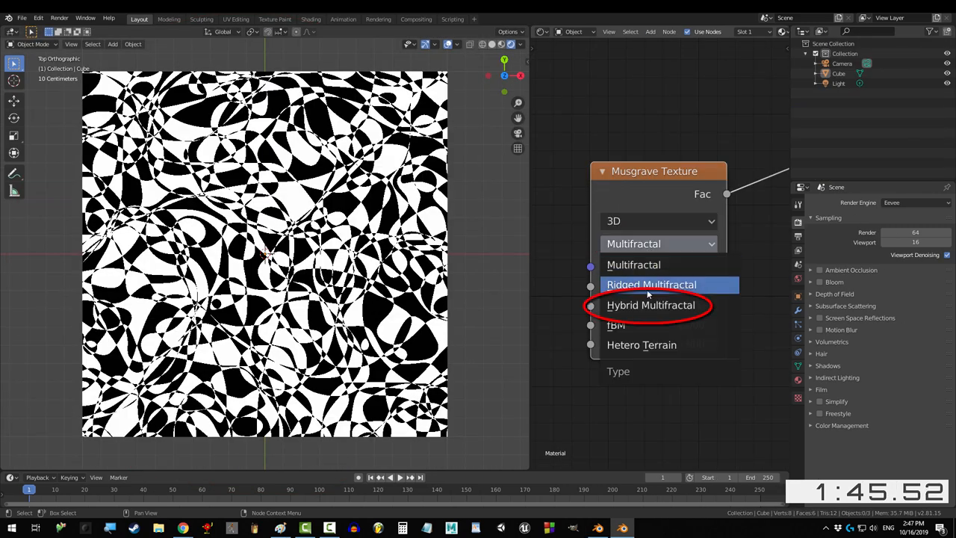
Switch to Ridged Multifractal and drag Offset from 0.2 to 1.59 for a pale grey pattern.
click(651, 284)
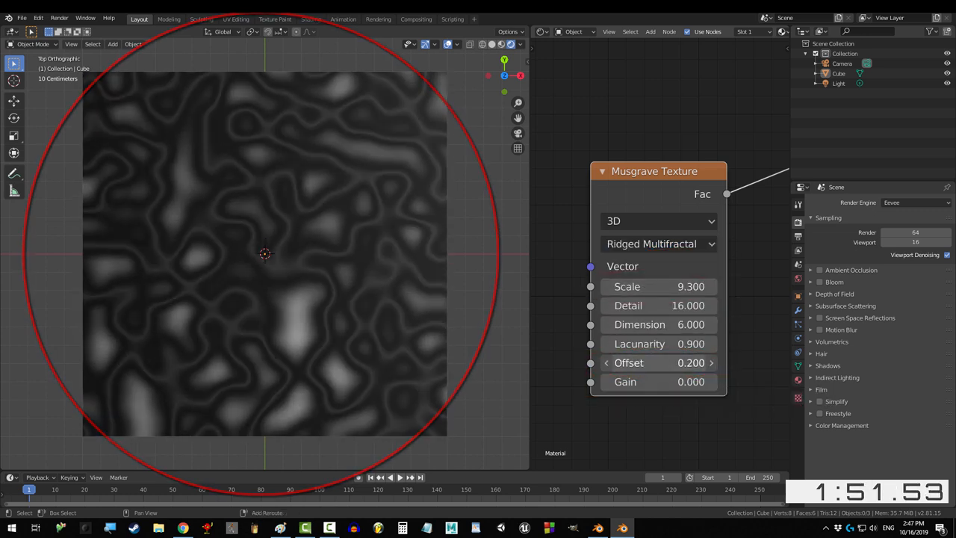
drag(657, 363, 687, 363)
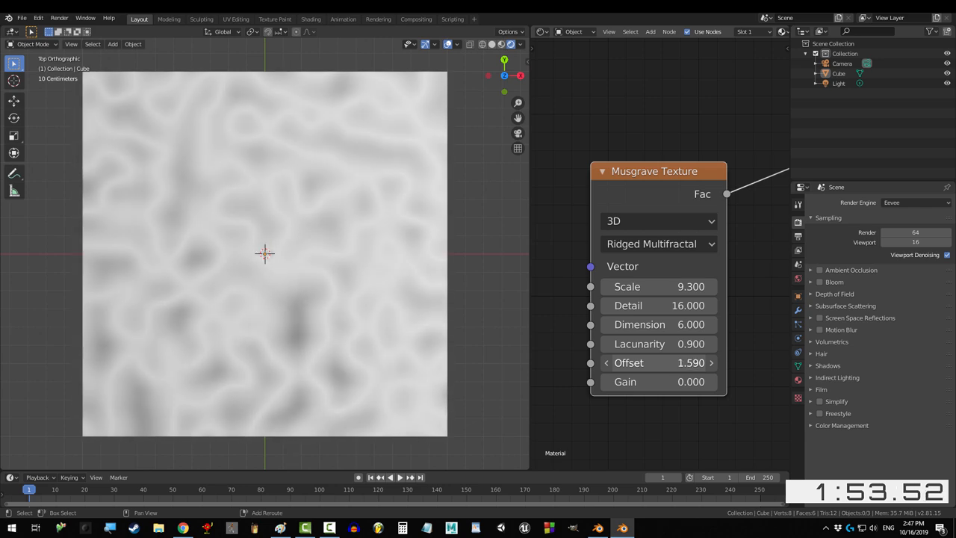
drag(687, 362, 634, 362)
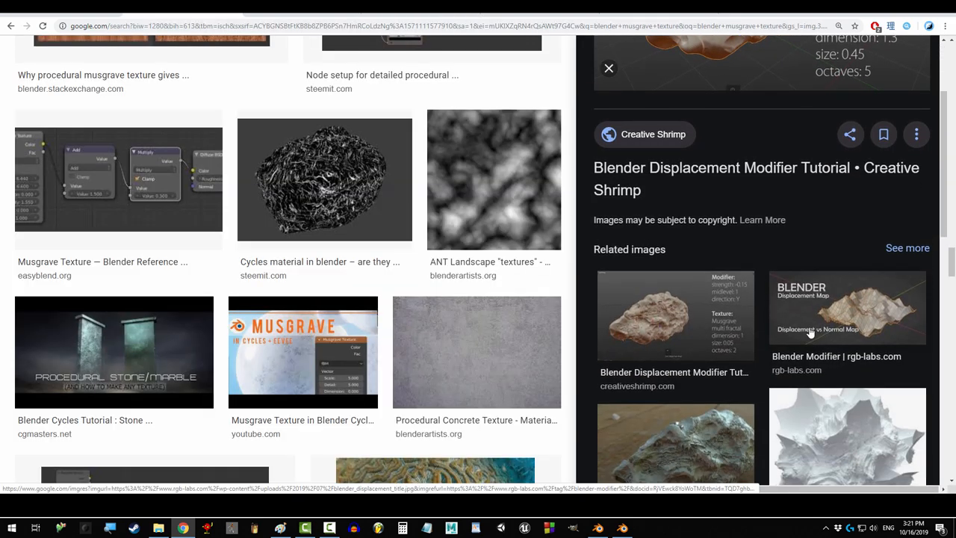
Lower the fBM node's Dimension from 1.0 to 0.06 for speckled wear.
scroll(down, 3)
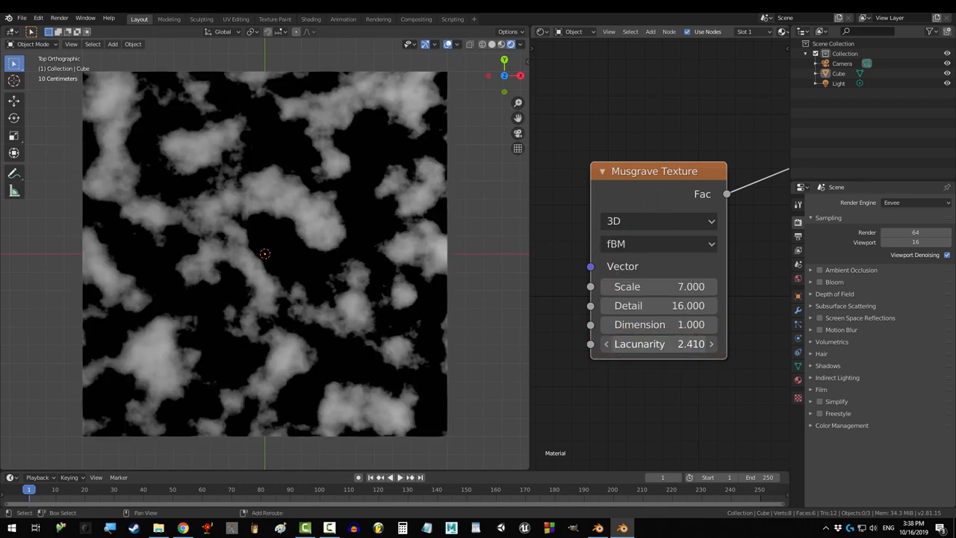
drag(657, 324, 605, 324)
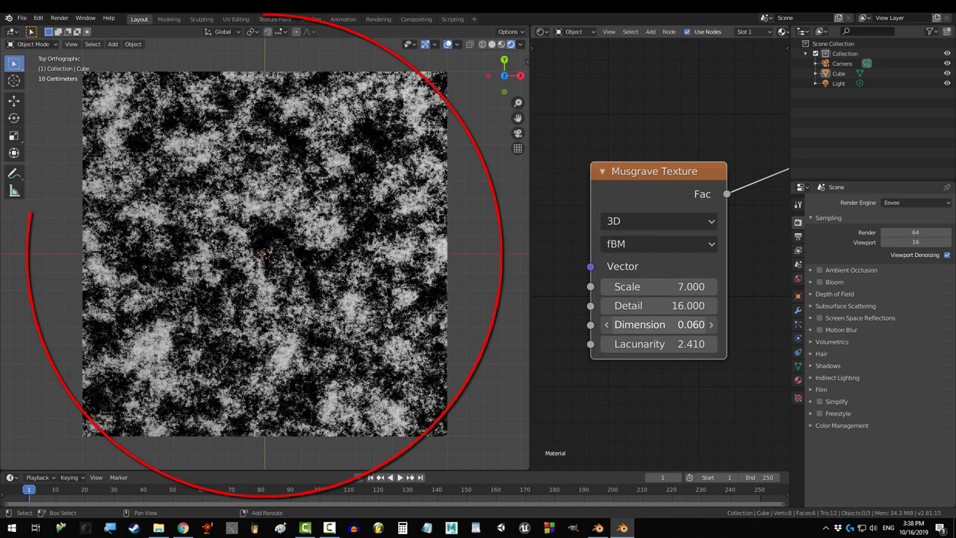